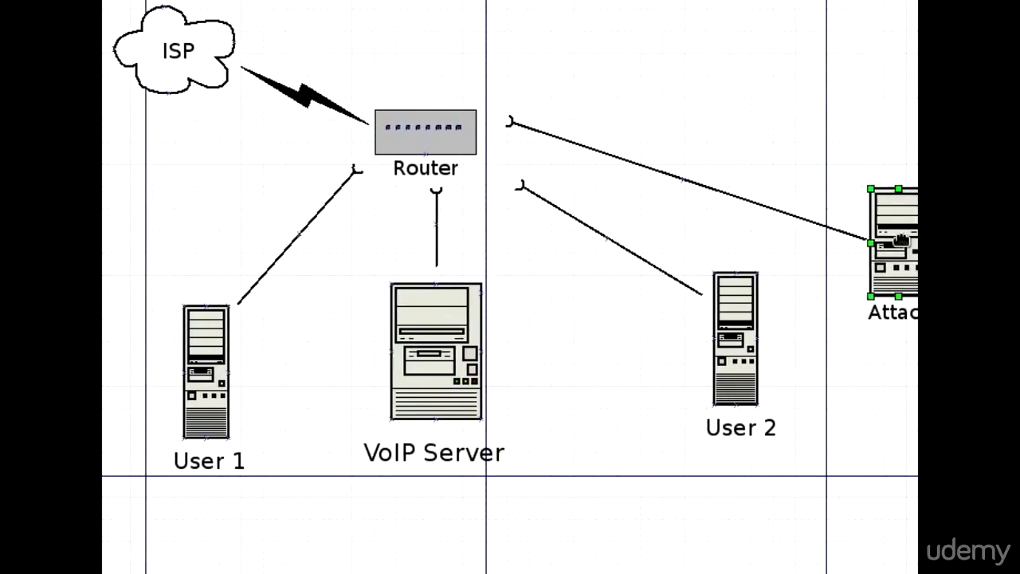
Move the Attacker computer onto the page beside User 2, keeping its Router link.
left_click_drag(893, 239, 868, 311)
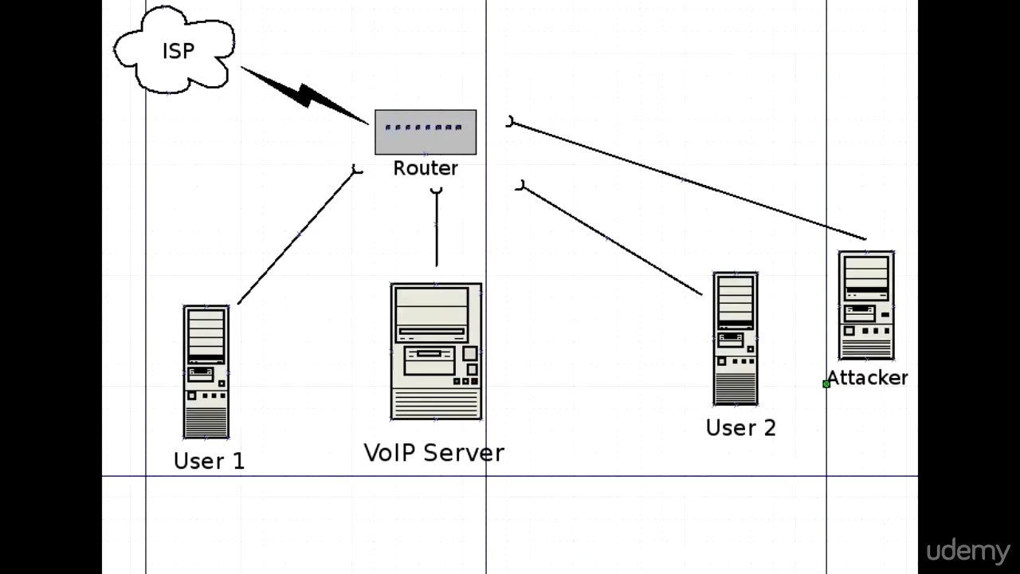
mouse_move(711, 405)
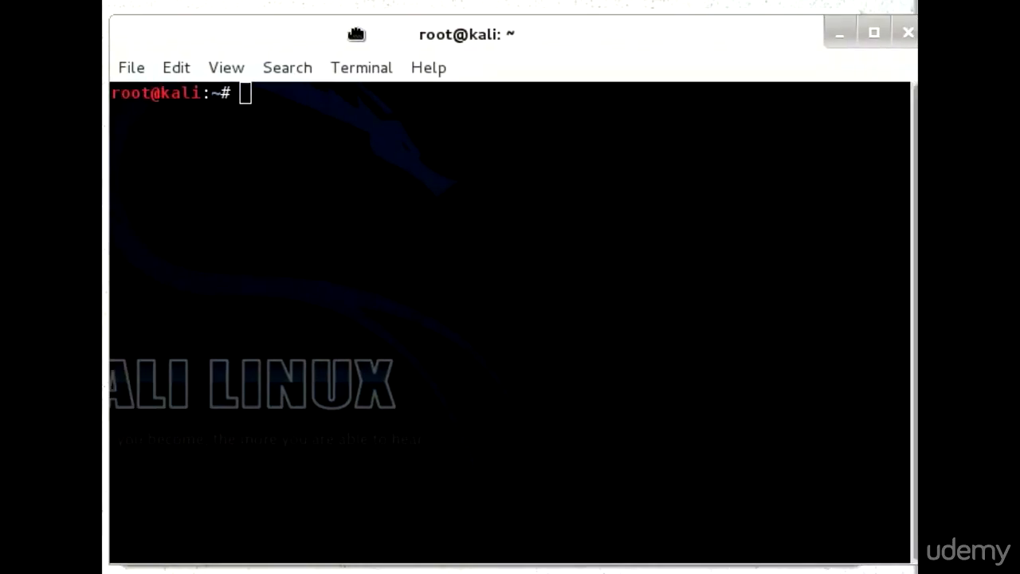
Navigate the terminal into the ~/Downloads/viproy folder.
type("cd Down")
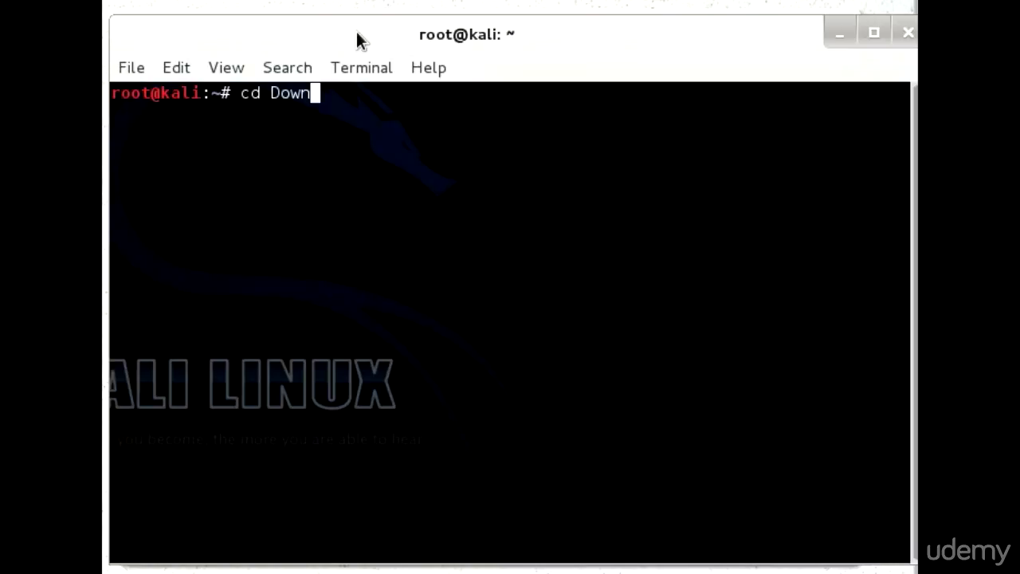
key("Return")
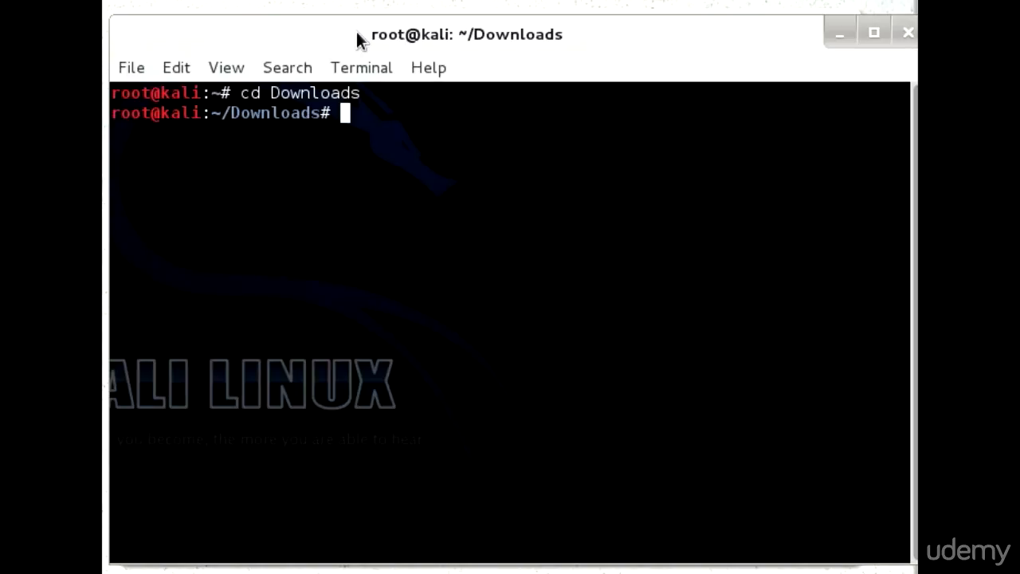
type("cd")
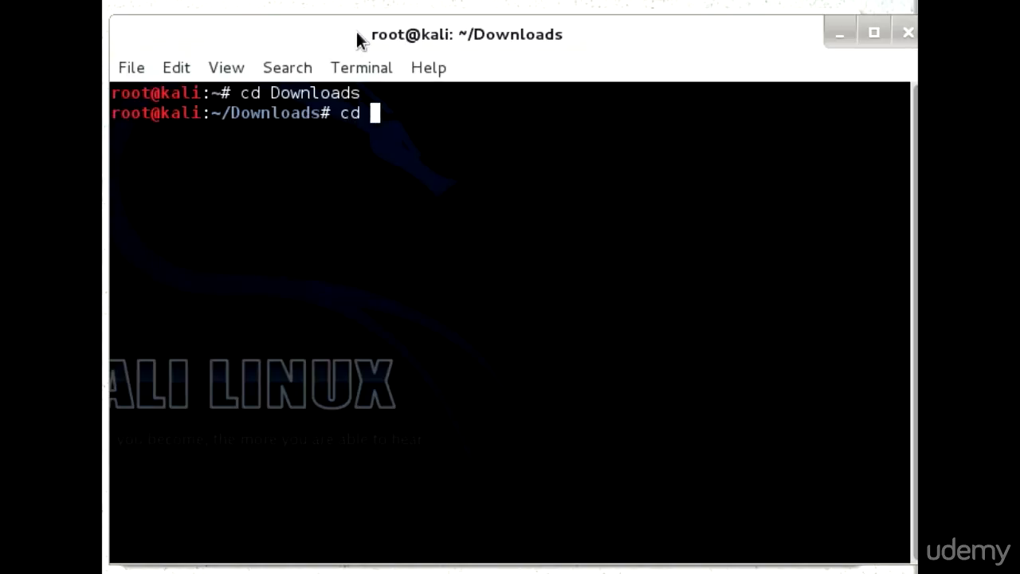
type("viproy")
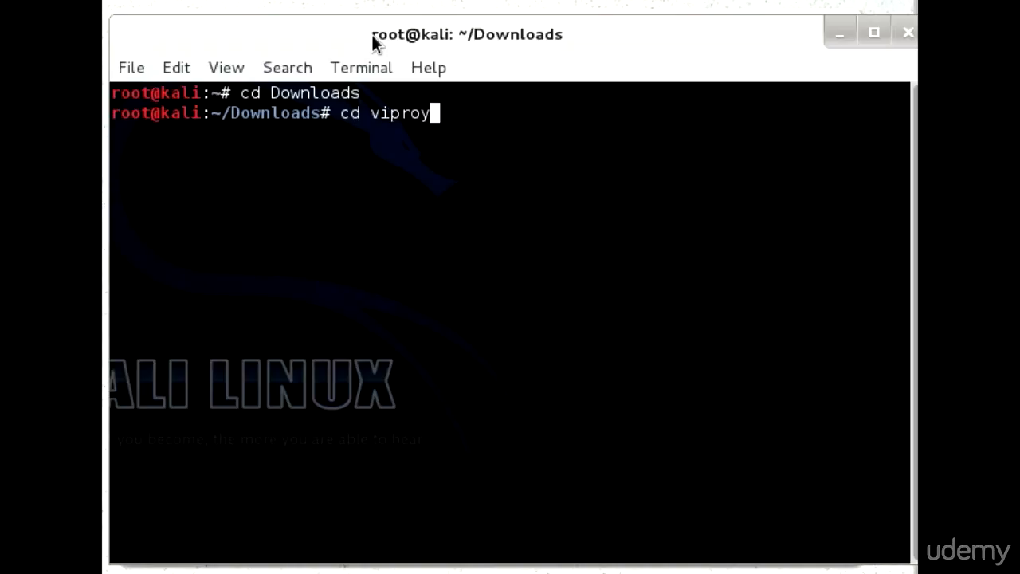
key("Return")
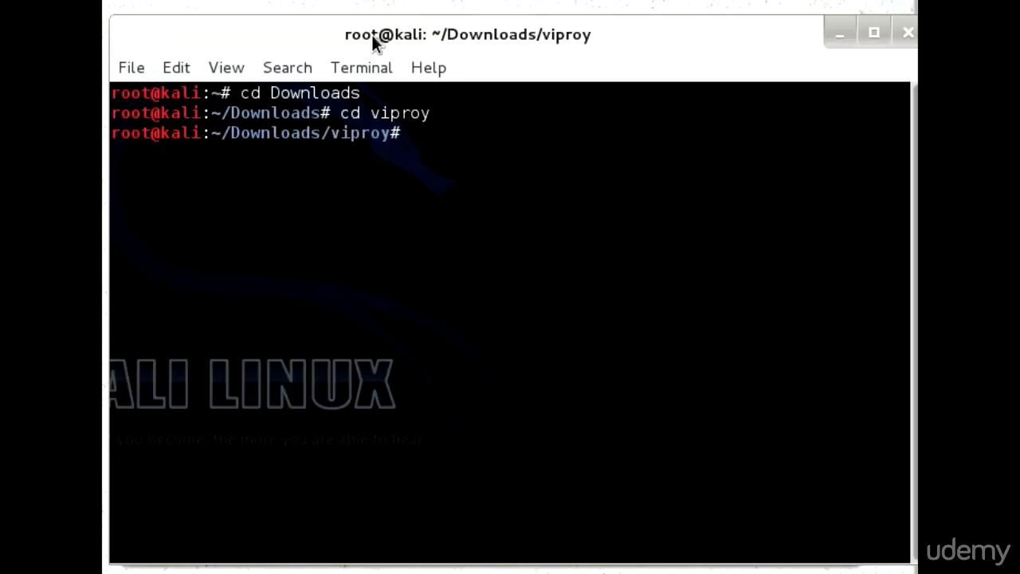
List the viproy folder contents with ls and pick out kaliinstall.sh.
type("l")
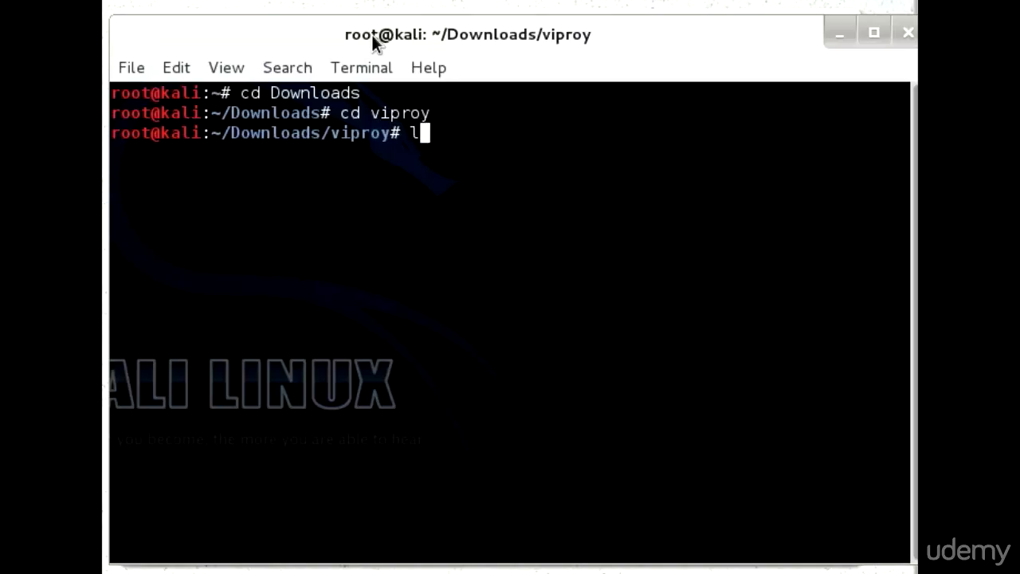
key("Return")
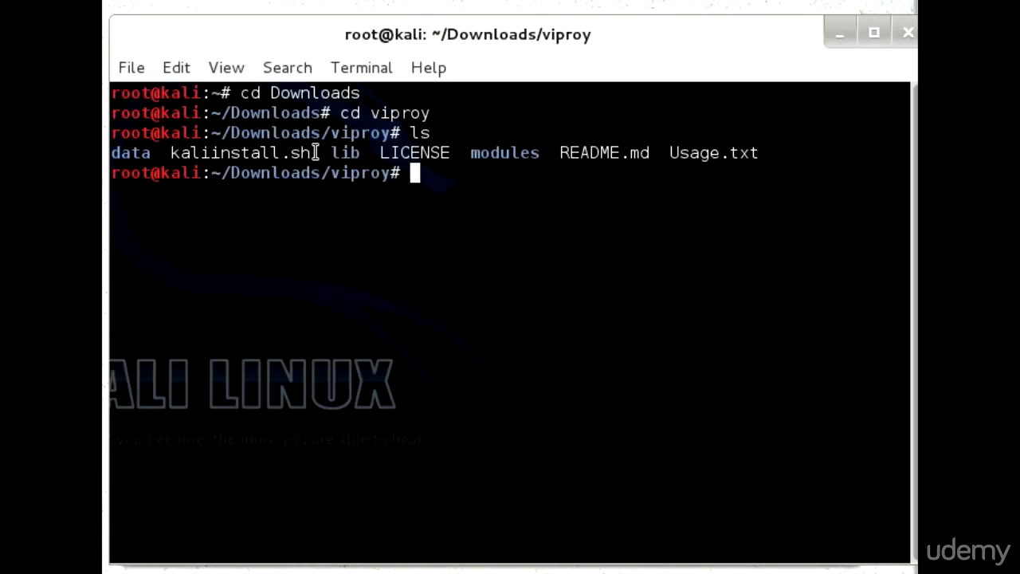
double_click(239, 153)
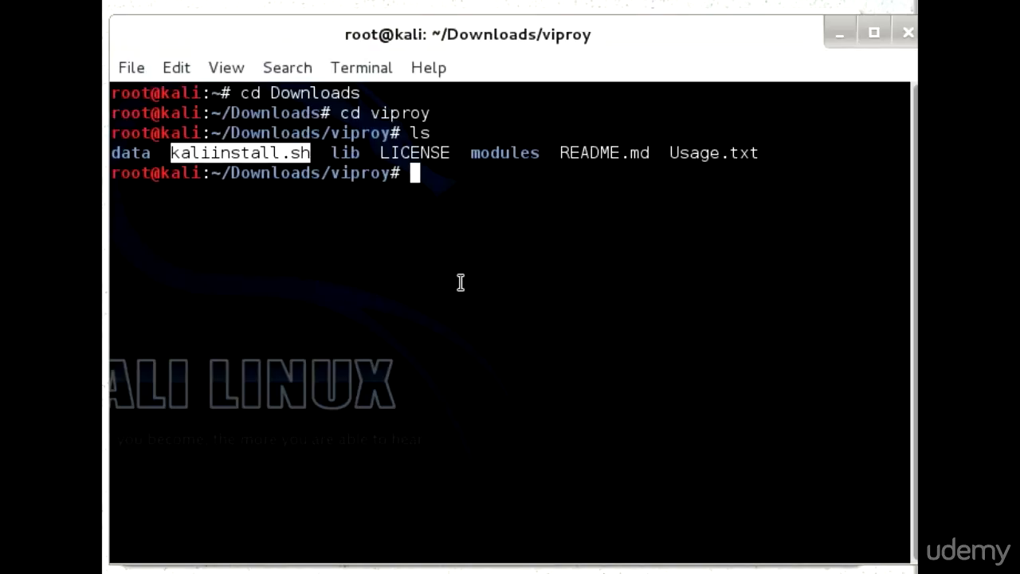
Run sh kaliinstall.sh to install the Viproy modules for msfconsole.
type("sh kaliinstall.")
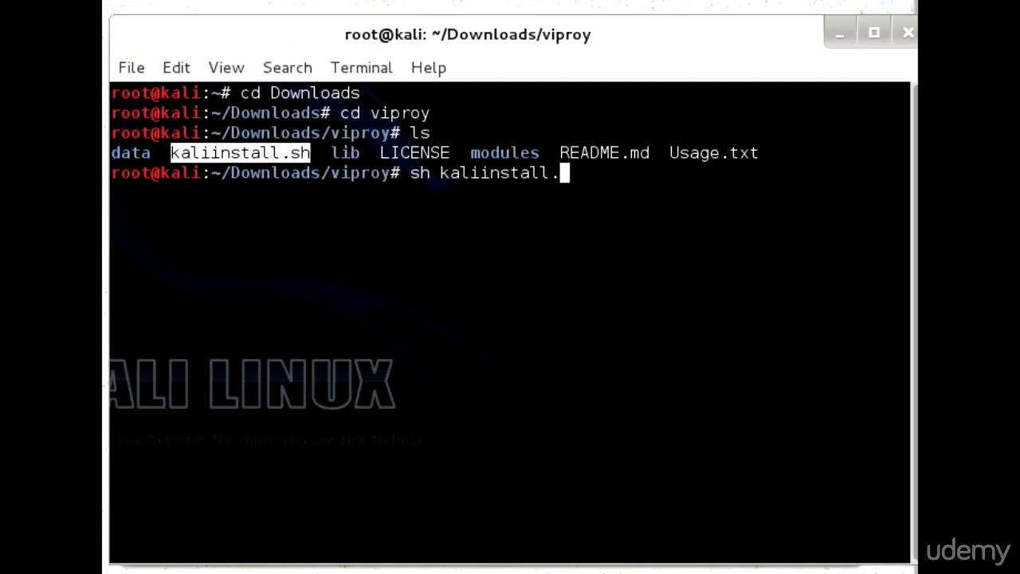
type("sh")
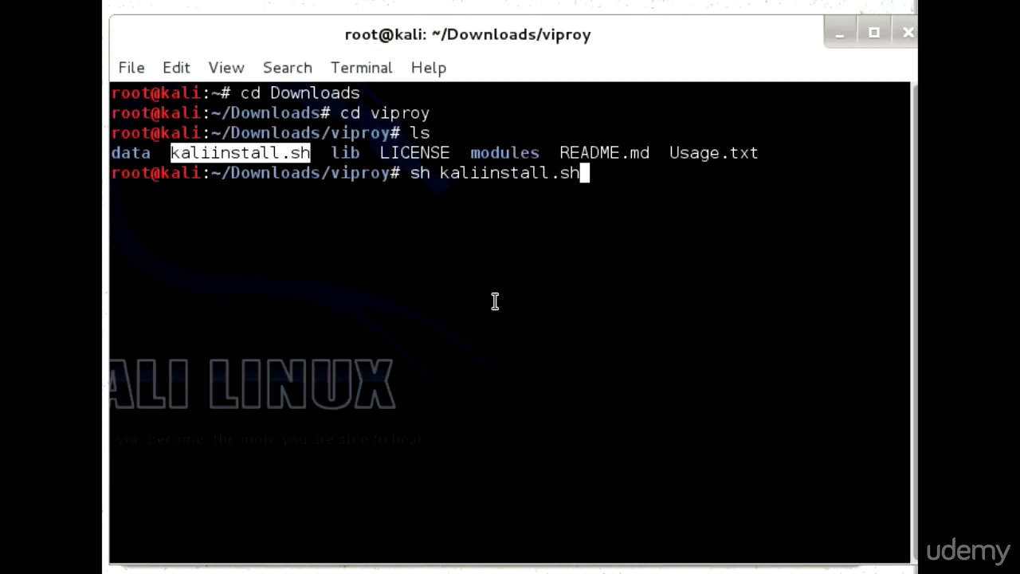
key("Return")
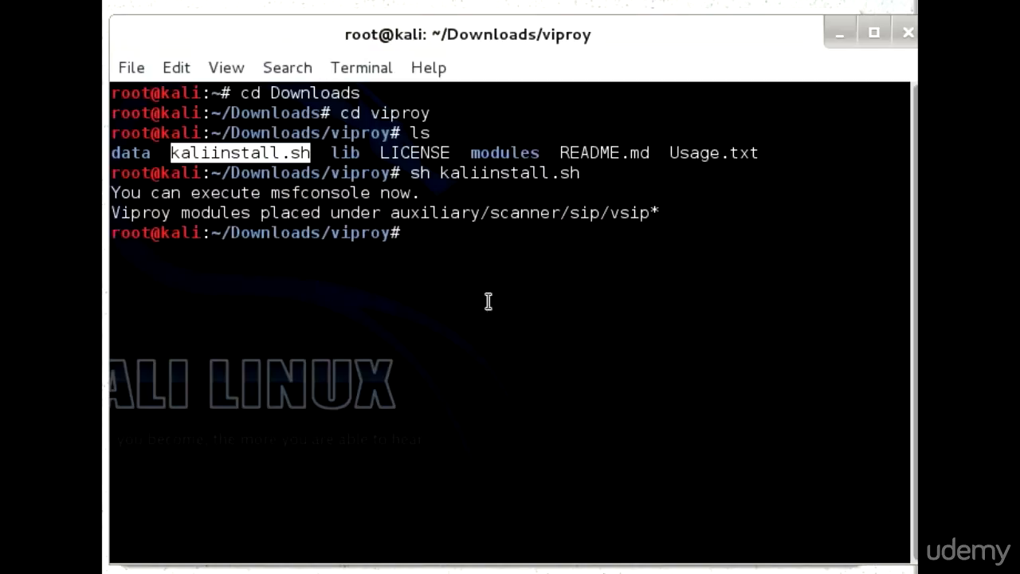
mouse_move(487, 302)
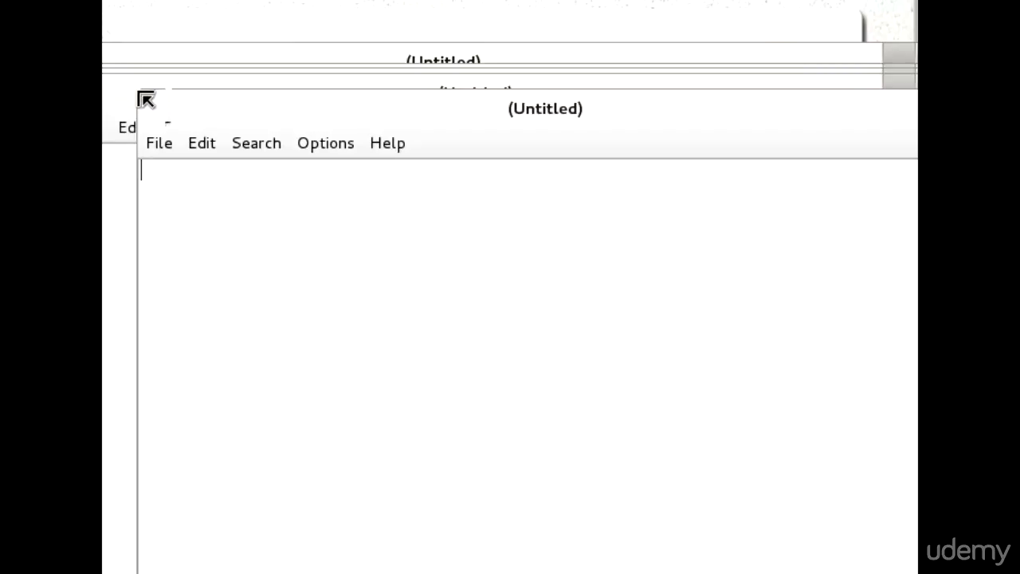
Begin the gedit note with the word ICMP.
type("ICMP")
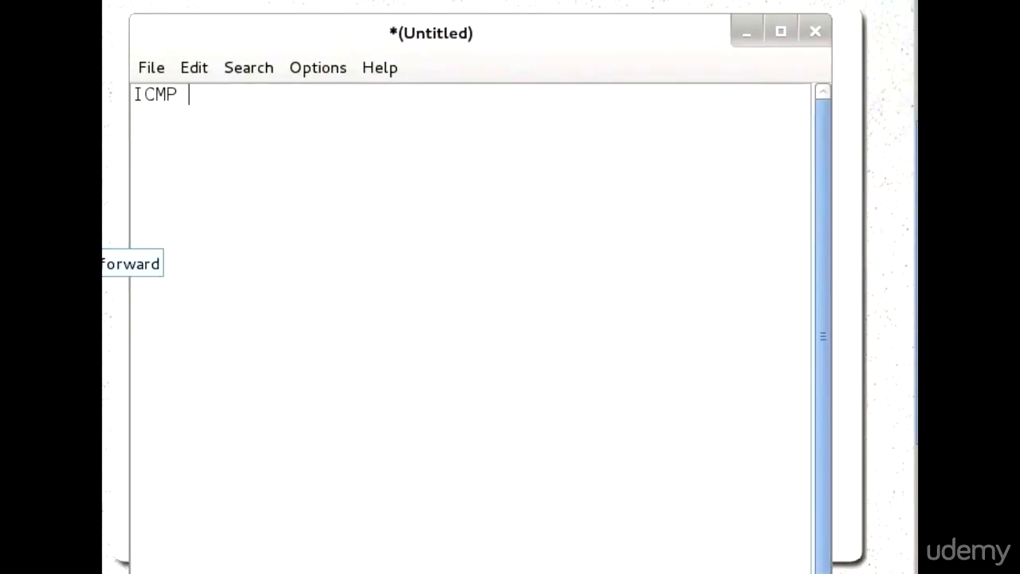